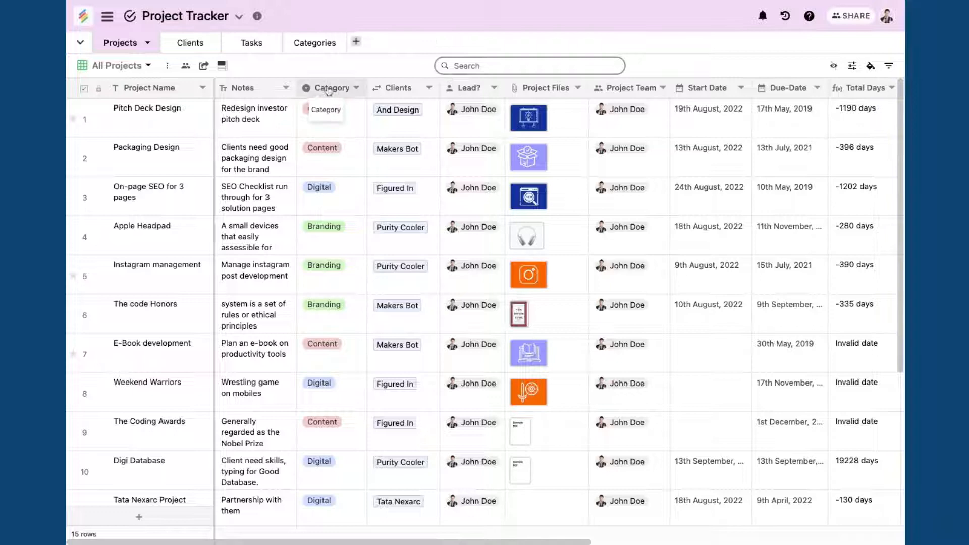
- Select the whole Category column in the Projects table and copy its values
left_click(325, 109)
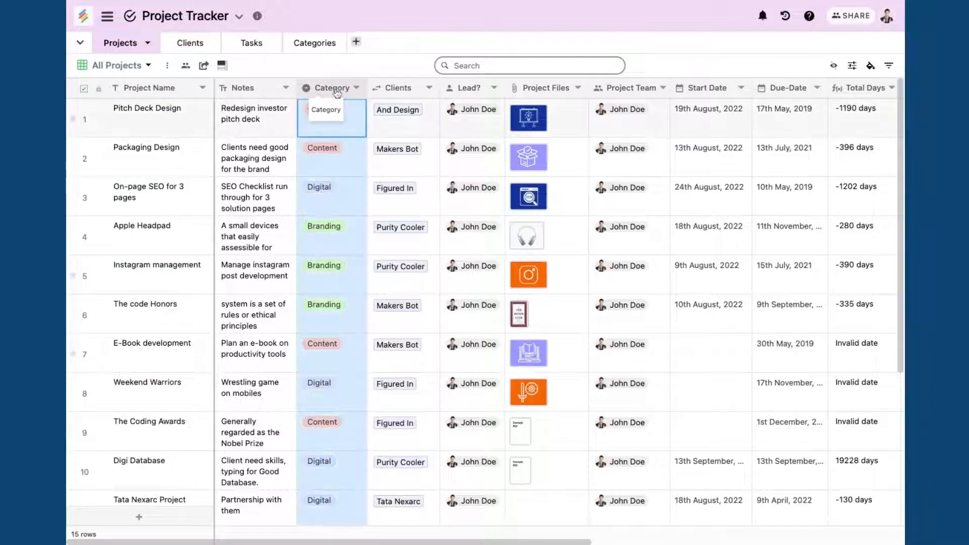
left_click(332, 109)
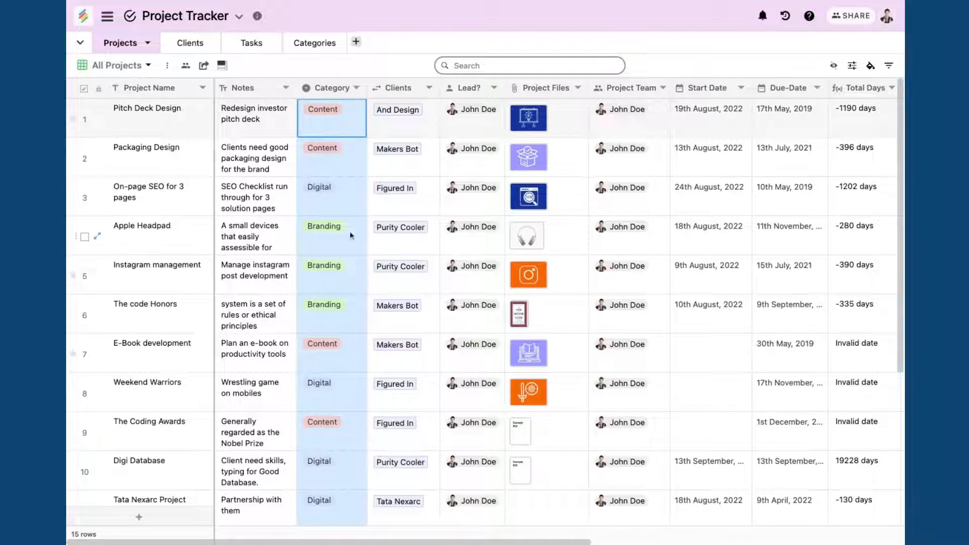
mouse_move(336, 412)
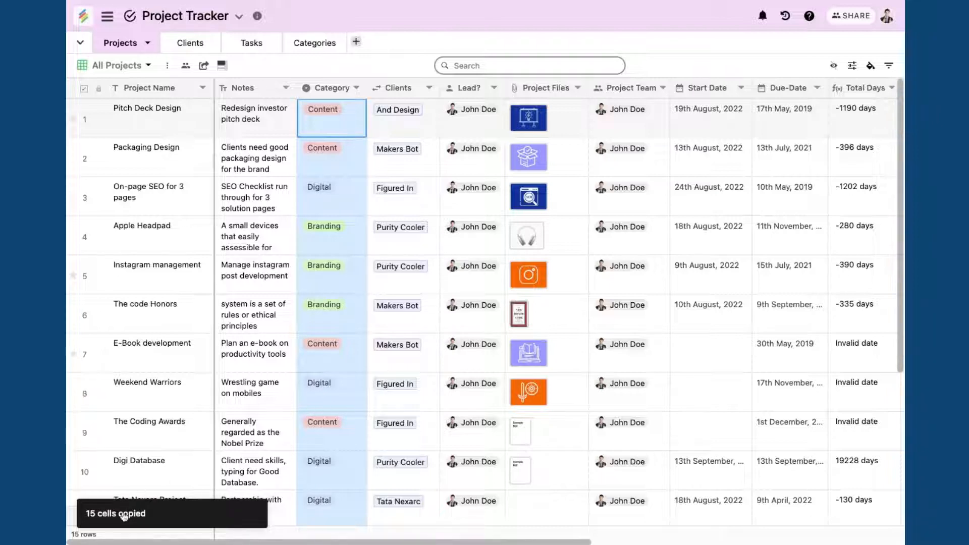
- Paste the categories into the Categories table's Category column and view its options: Content, Digital, Branding
left_click(309, 42)
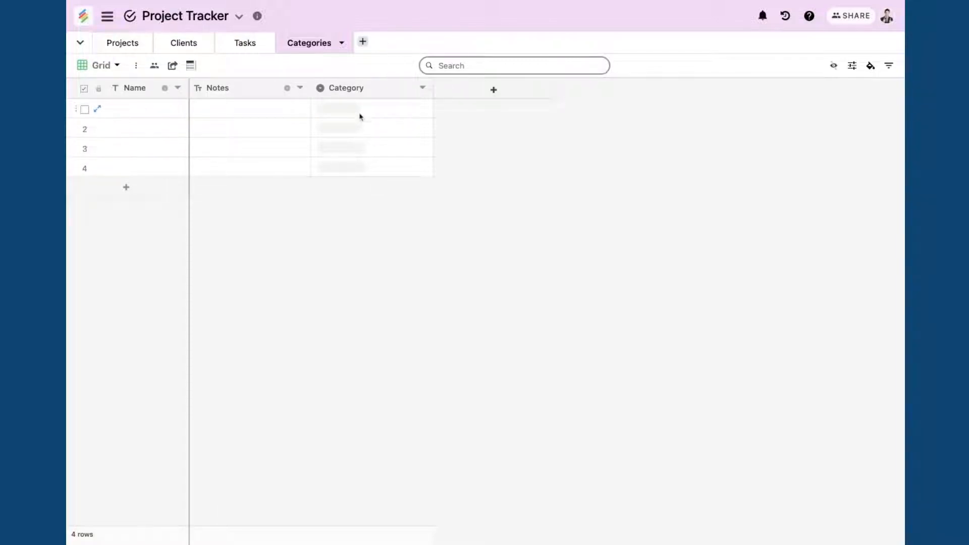
left_click(370, 109)
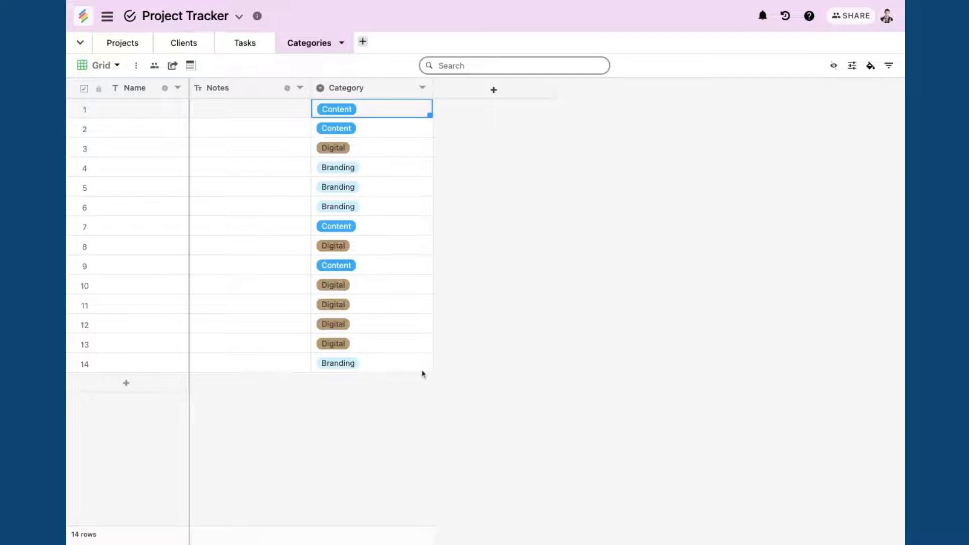
left_click(423, 87)
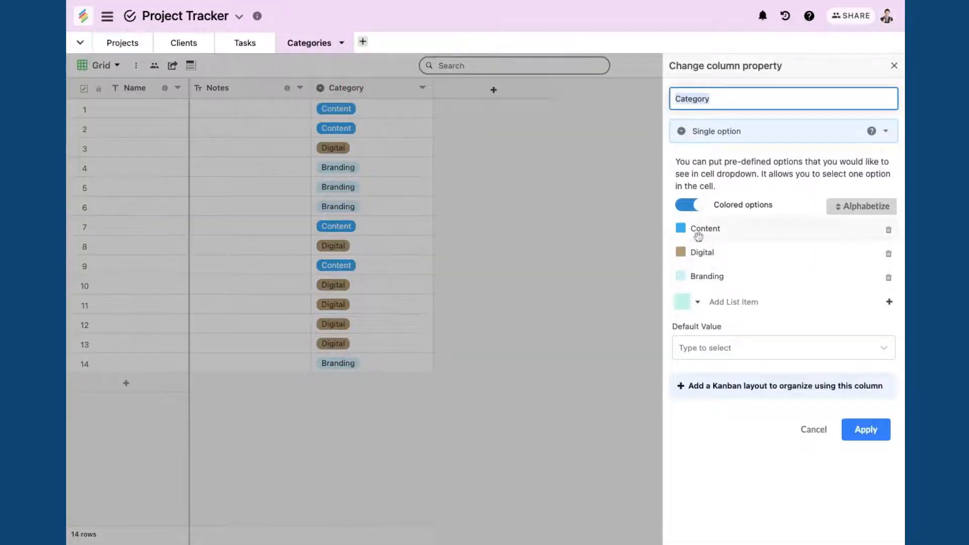